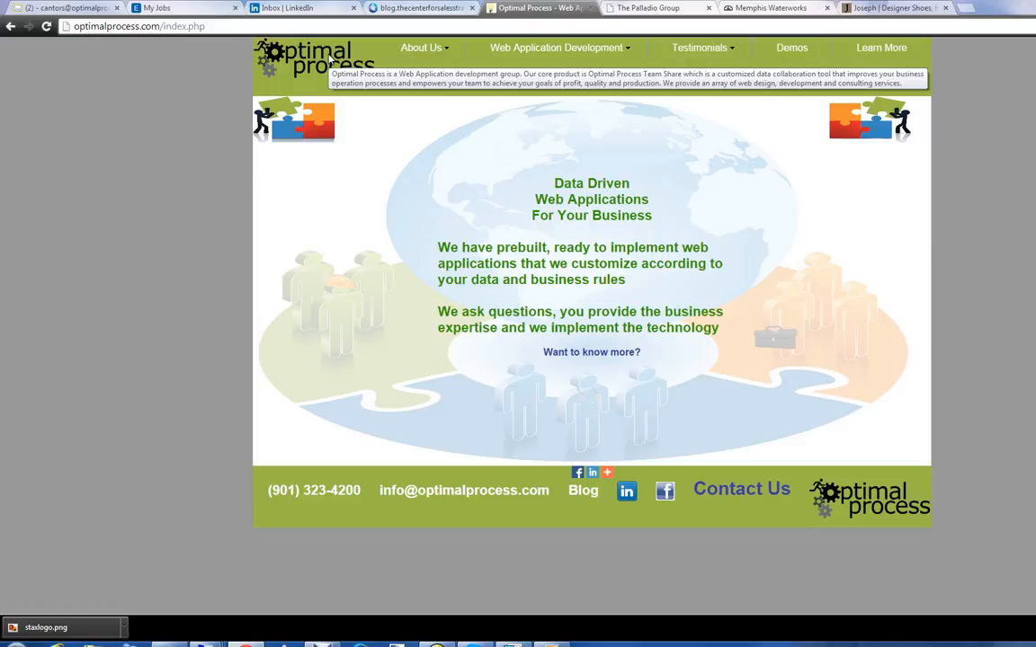
Switch to the Merchandise Management tab for The Palladio Group.
left_click(649, 7)
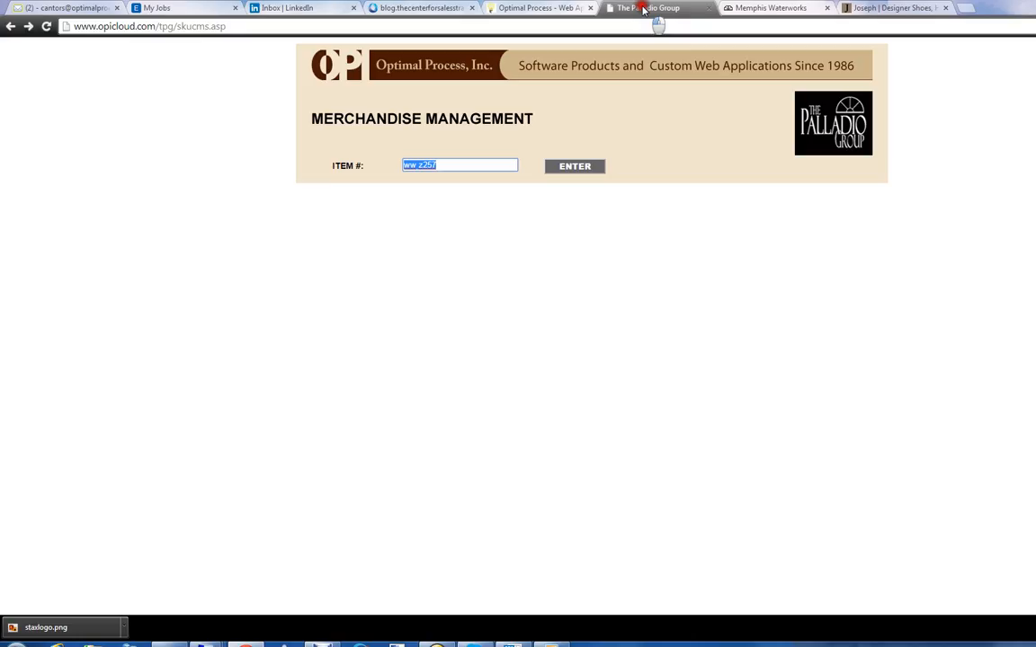
mouse_move(771, 17)
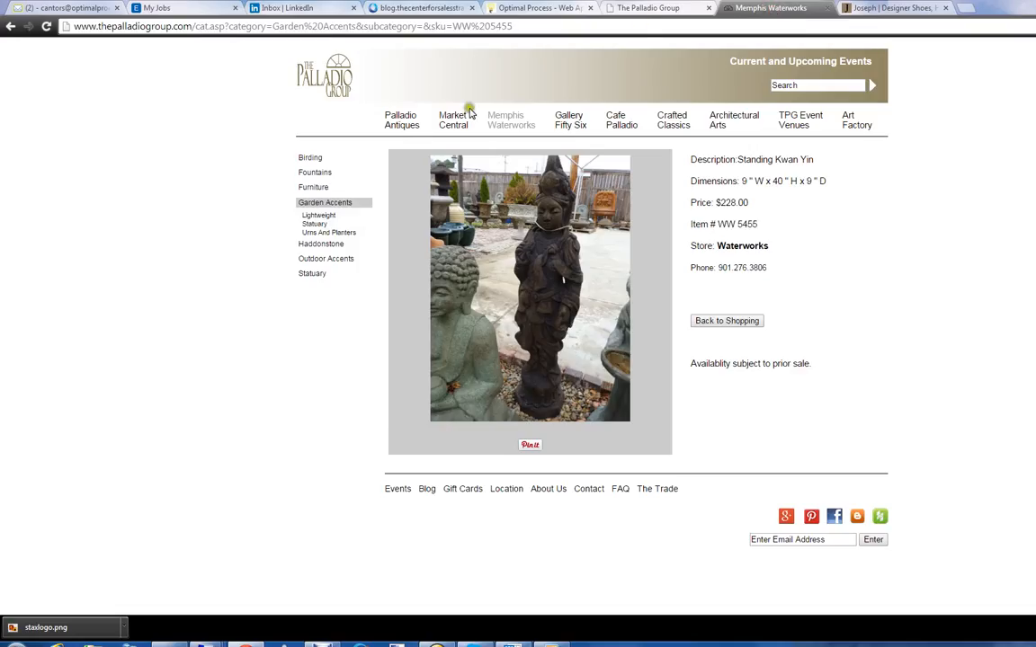
Browse Memphis Waterworks furniture and open the $2,100 Faux bois bench.
left_click(511, 119)
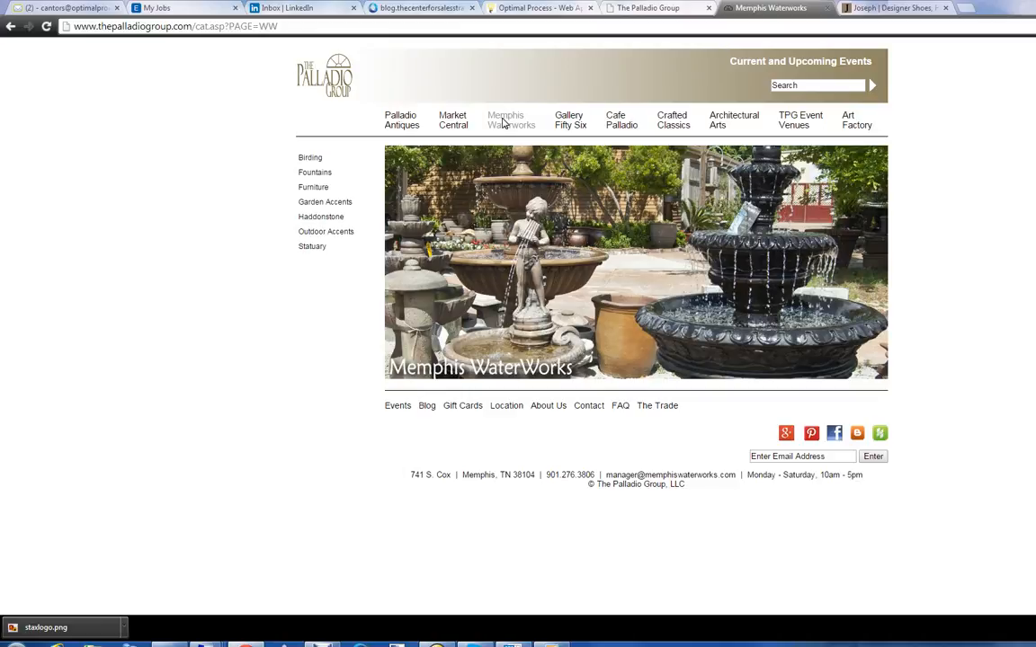
mouse_move(483, 130)
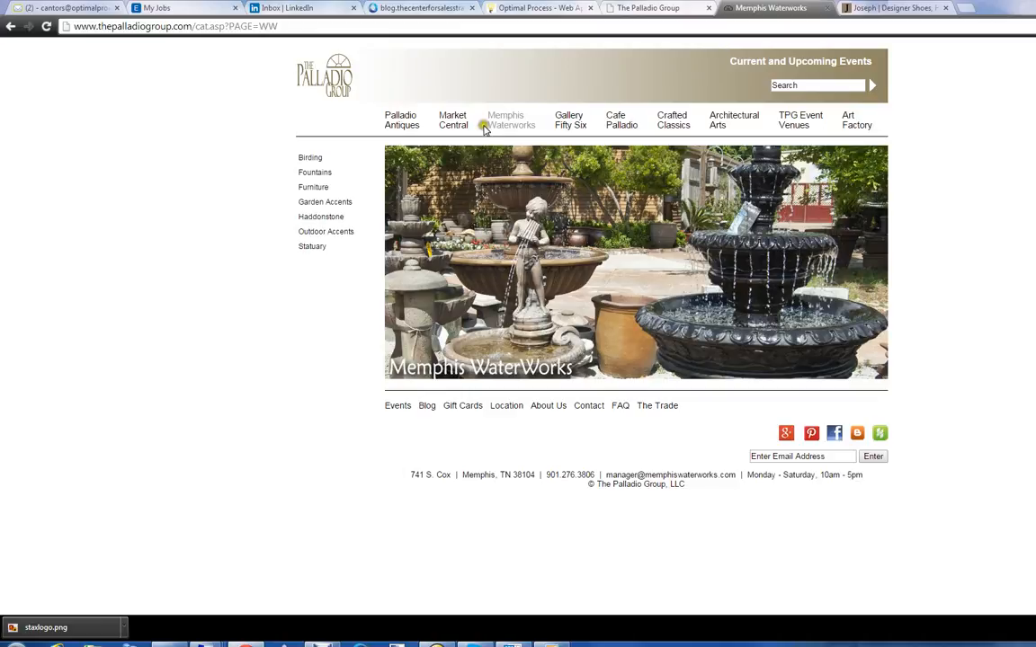
left_click(313, 187)
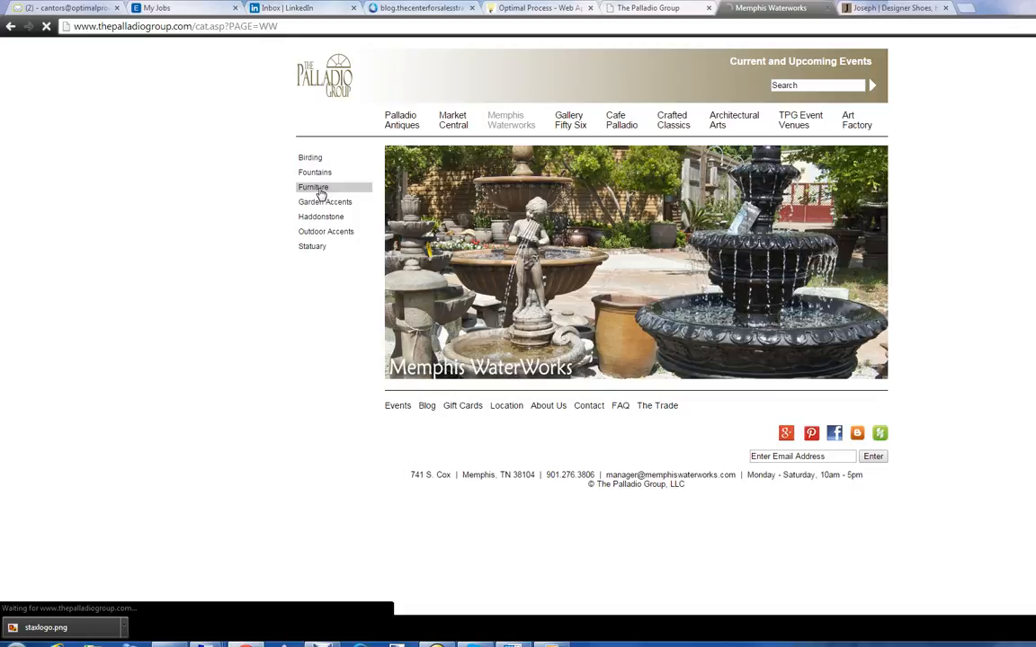
left_click(312, 187)
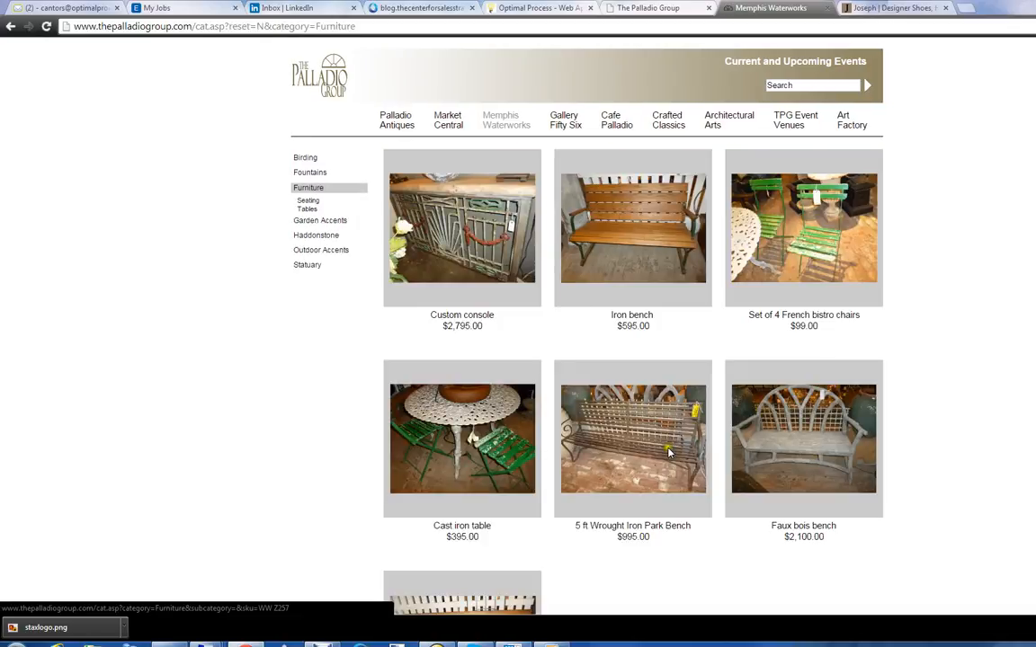
left_click(803, 436)
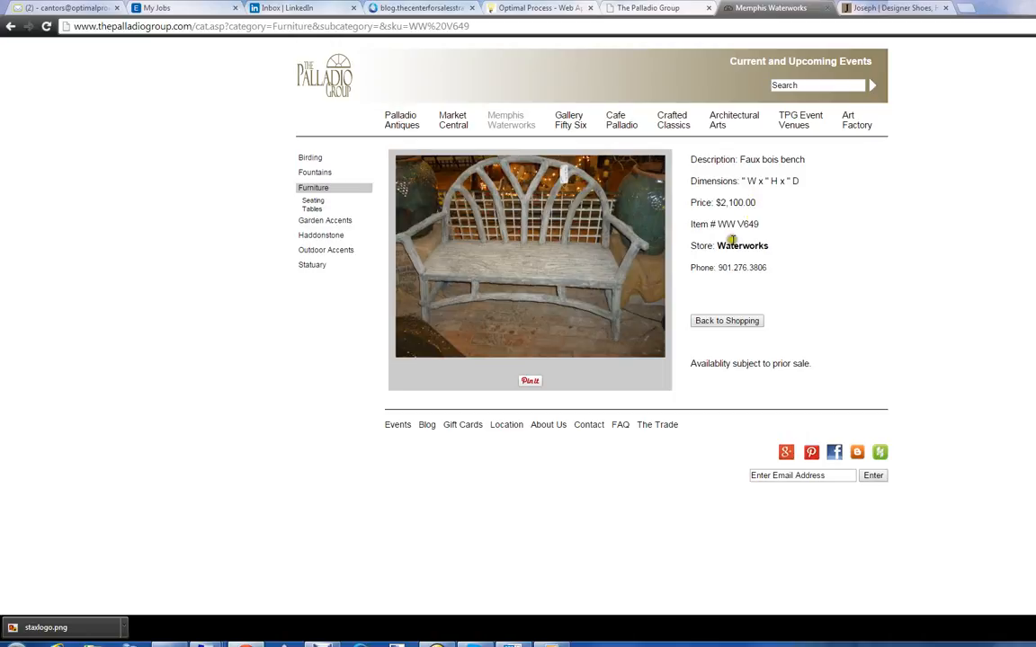
mouse_move(779, 243)
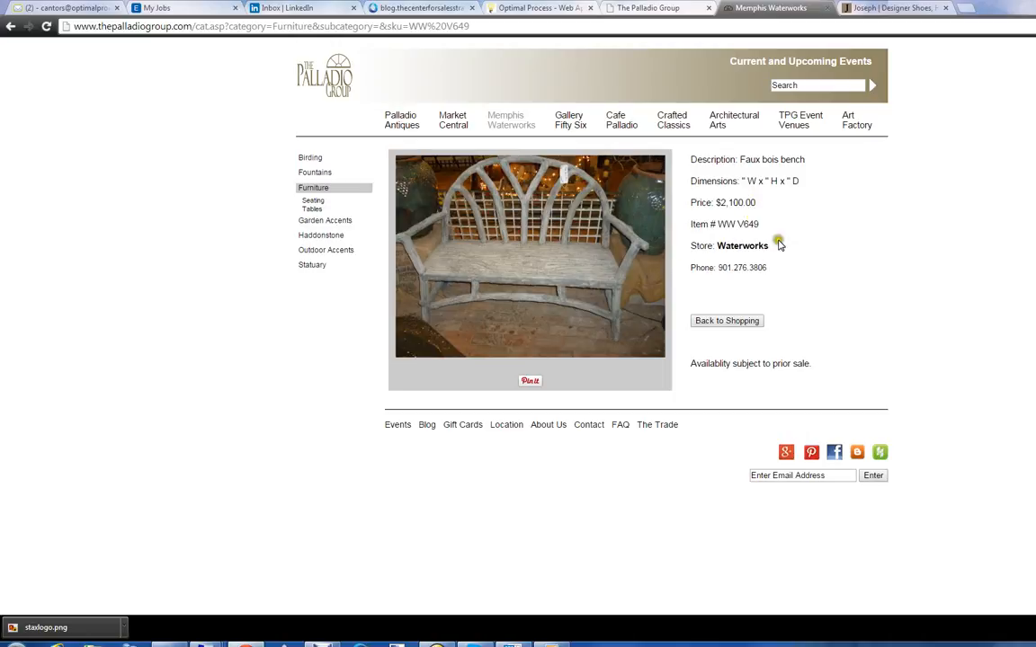
mouse_move(773, 223)
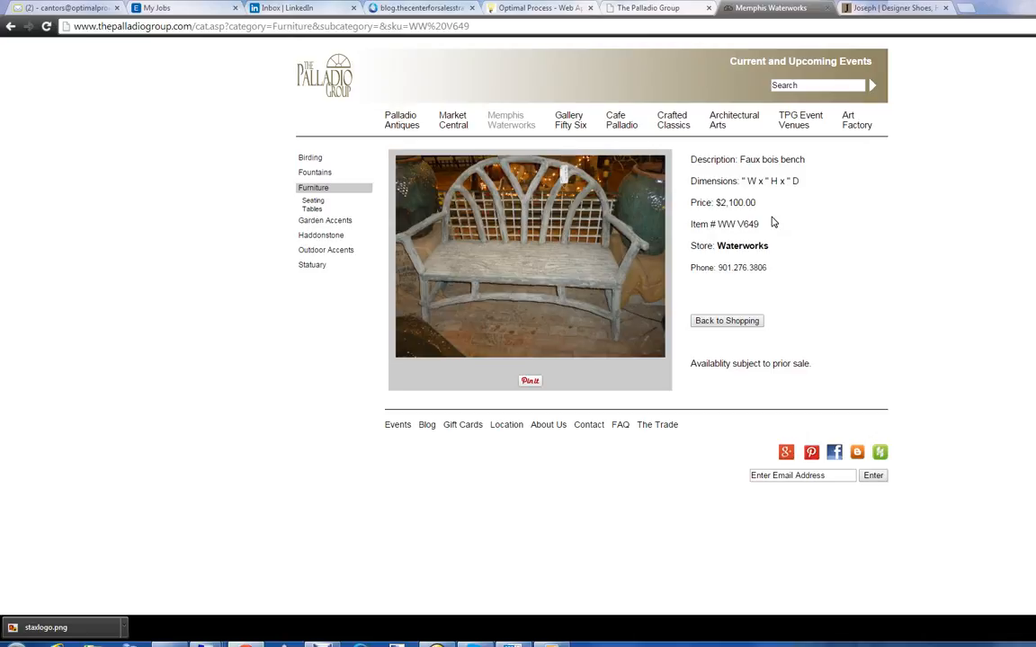
mouse_move(773, 189)
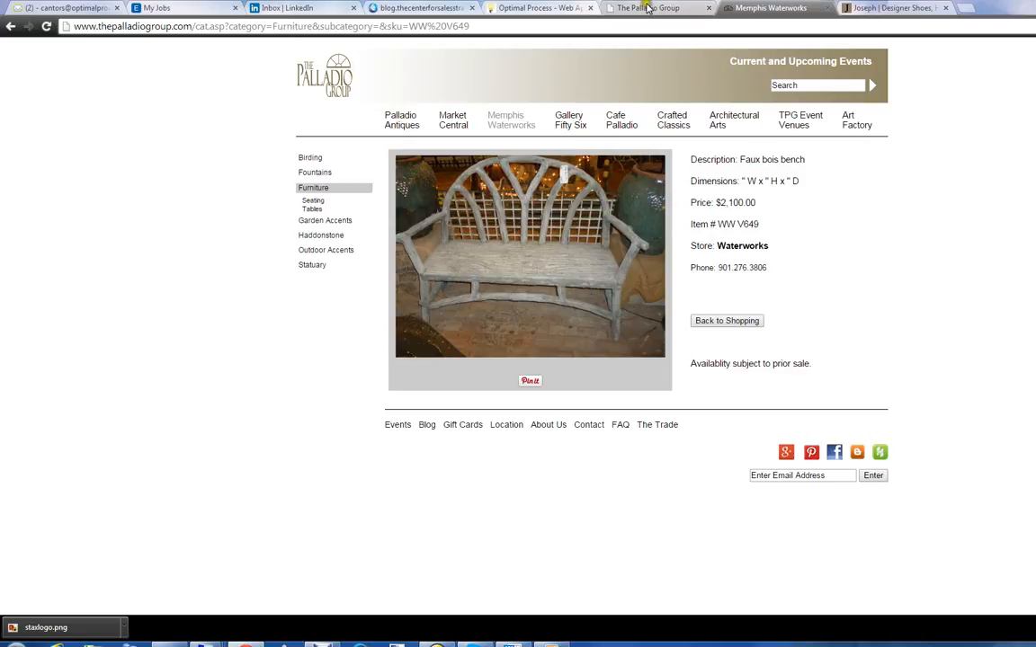
Load item WW Z257, the $995 Wrought Iron Park Bench, in Merchandise Management.
left_click(540, 10)
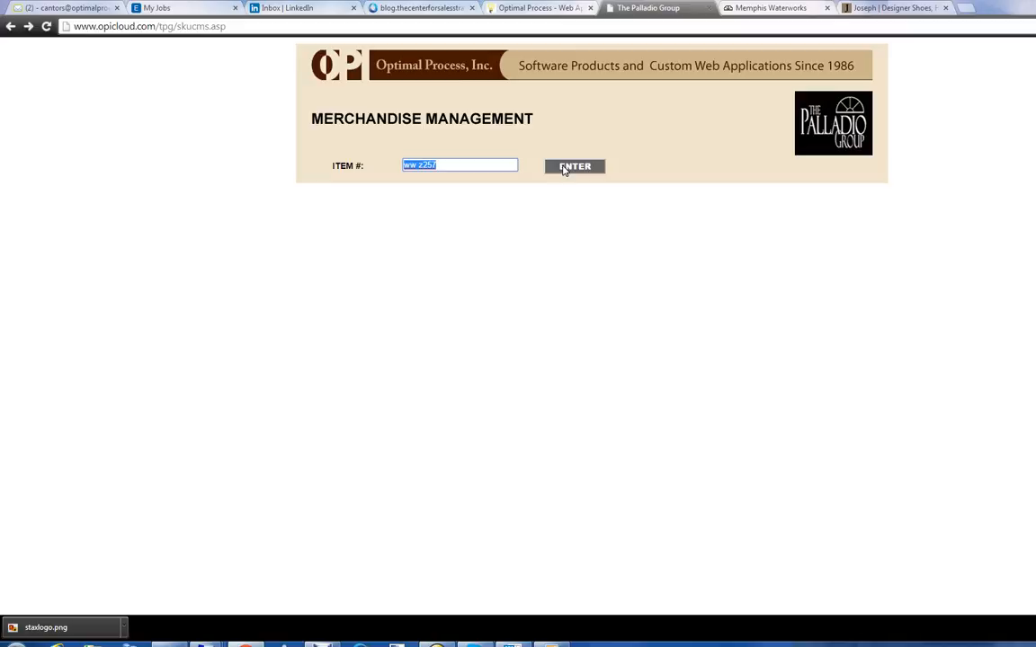
left_click(575, 166)
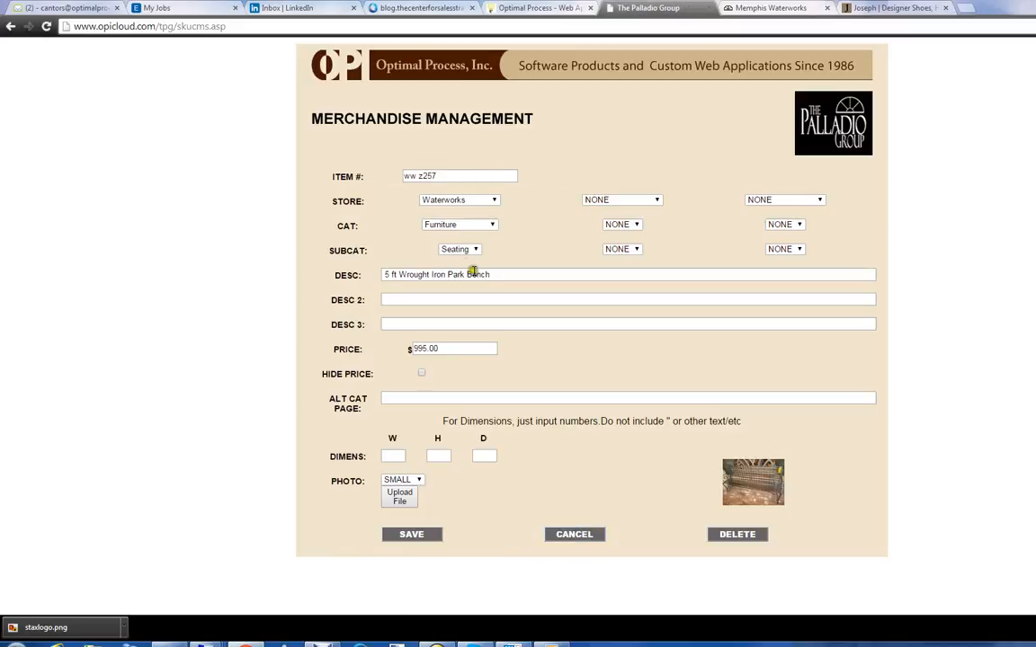
mouse_move(453, 374)
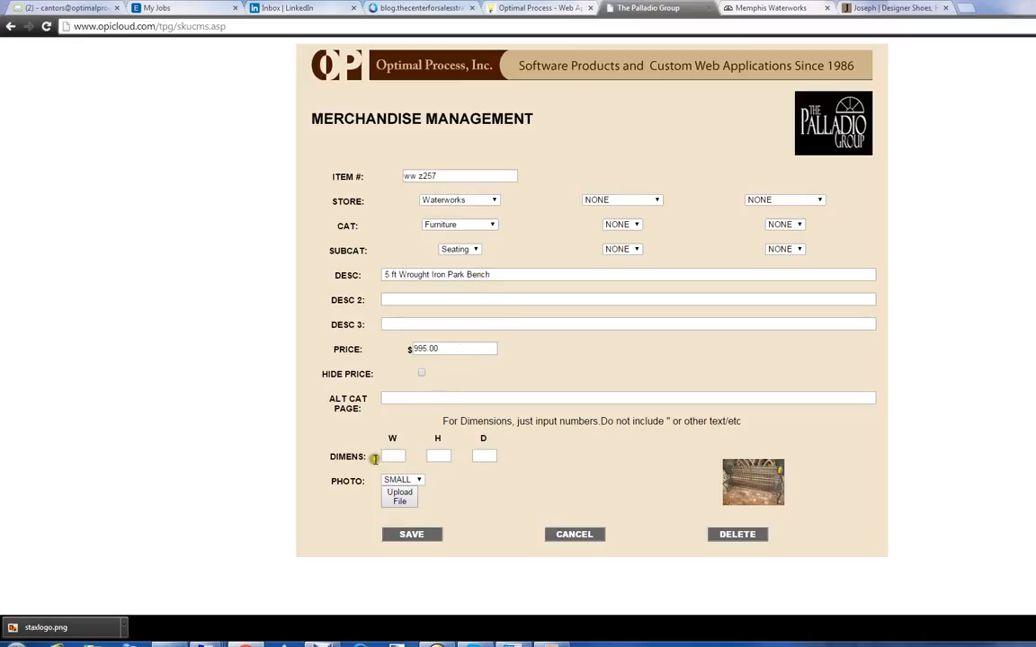
mouse_move(696, 442)
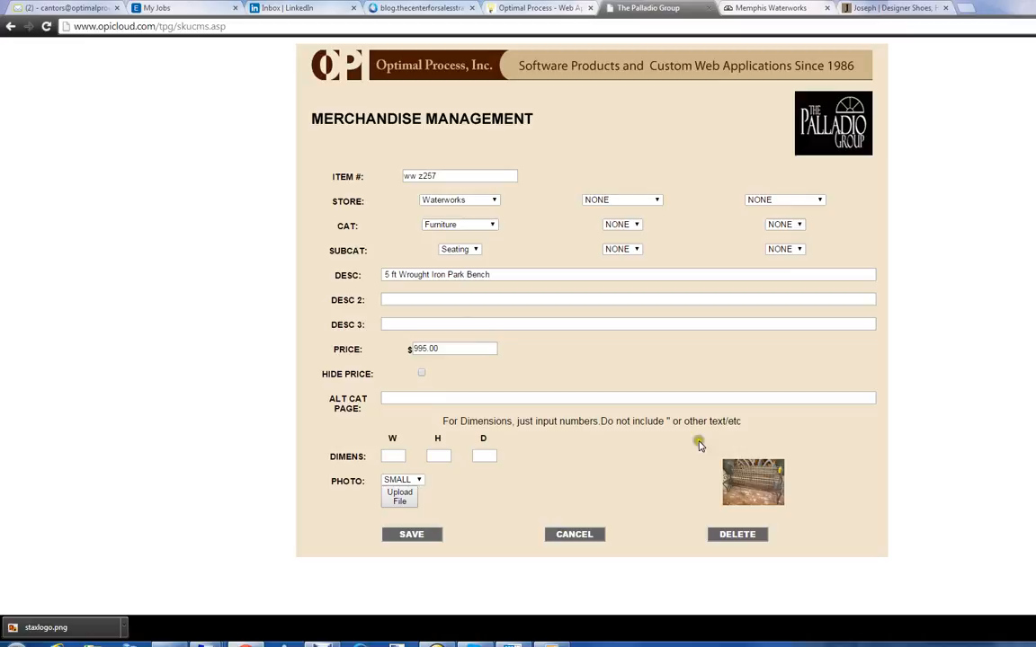
mouse_move(749, 478)
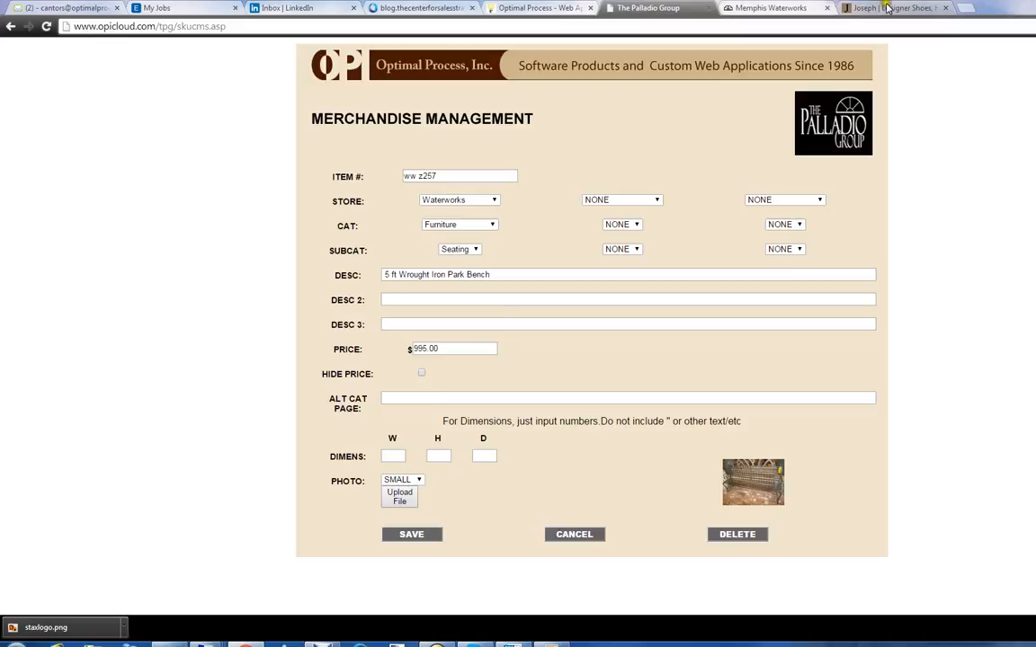
On the Joseph store, browse Designers, then Shoes, and list only Flats.
left_click(889, 8)
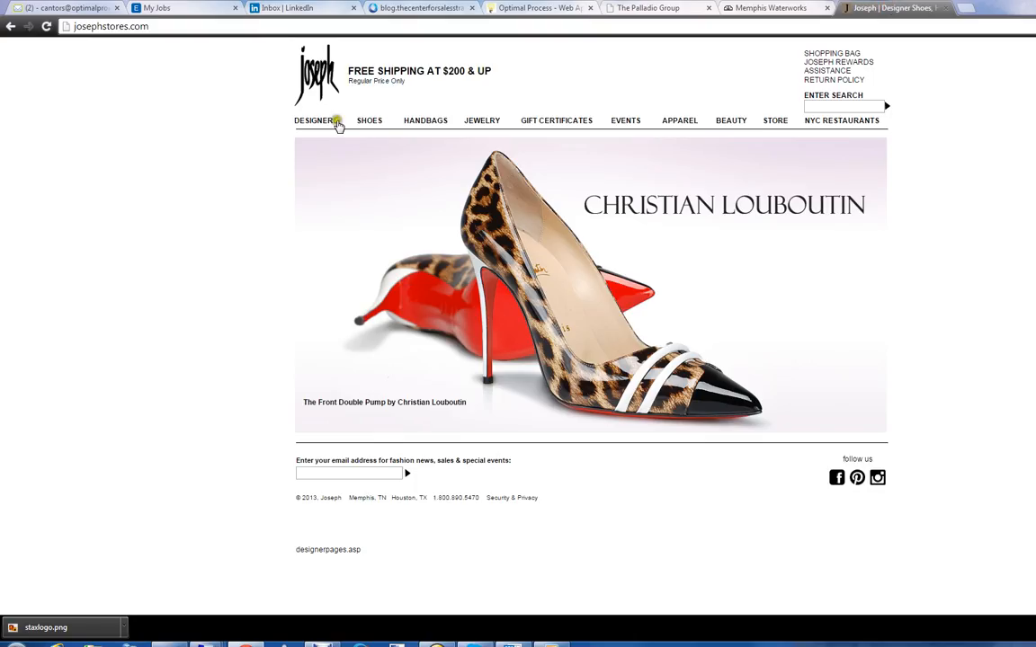
left_click(314, 120)
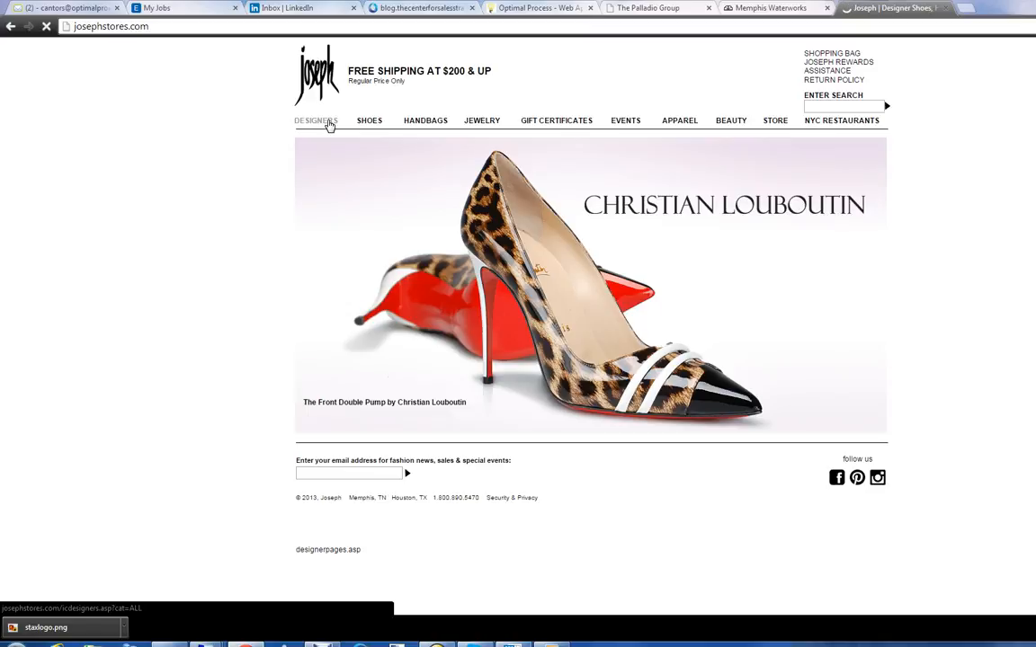
left_click(310, 119)
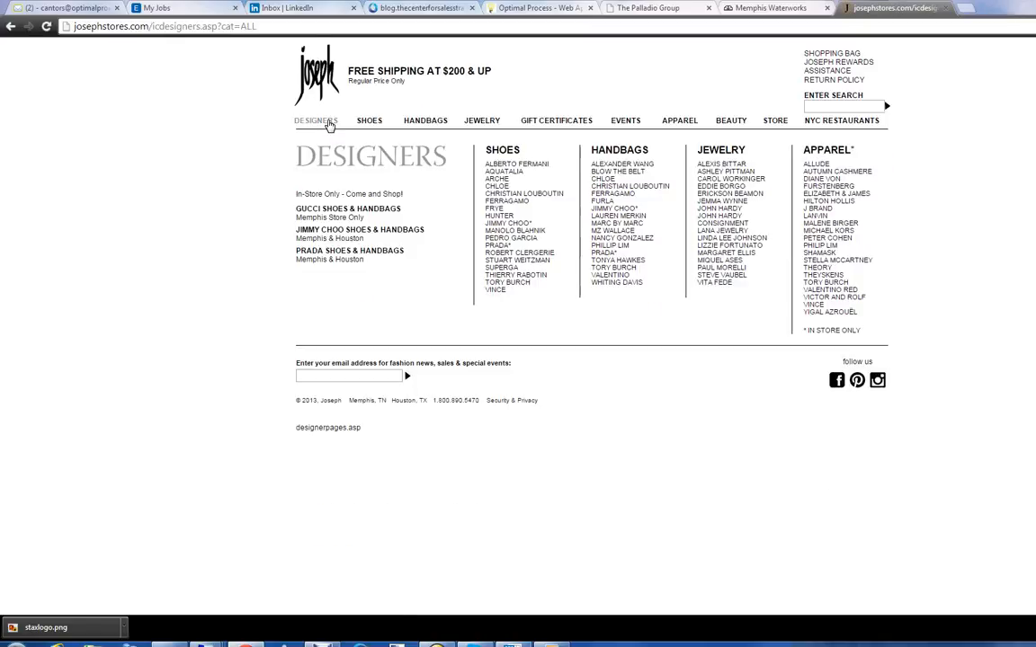
left_click(368, 119)
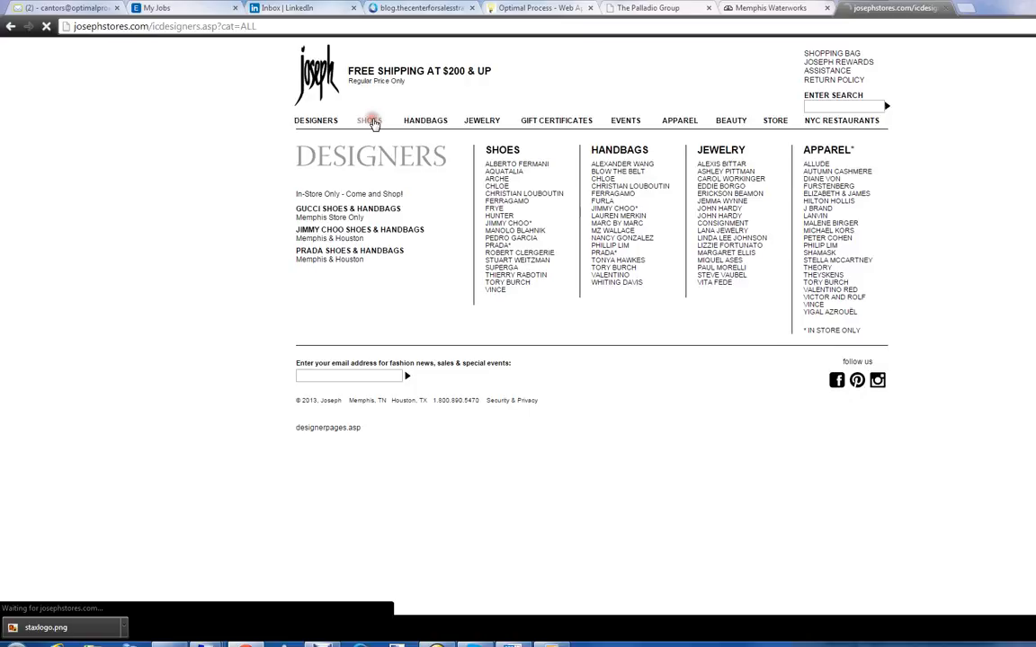
left_click(369, 120)
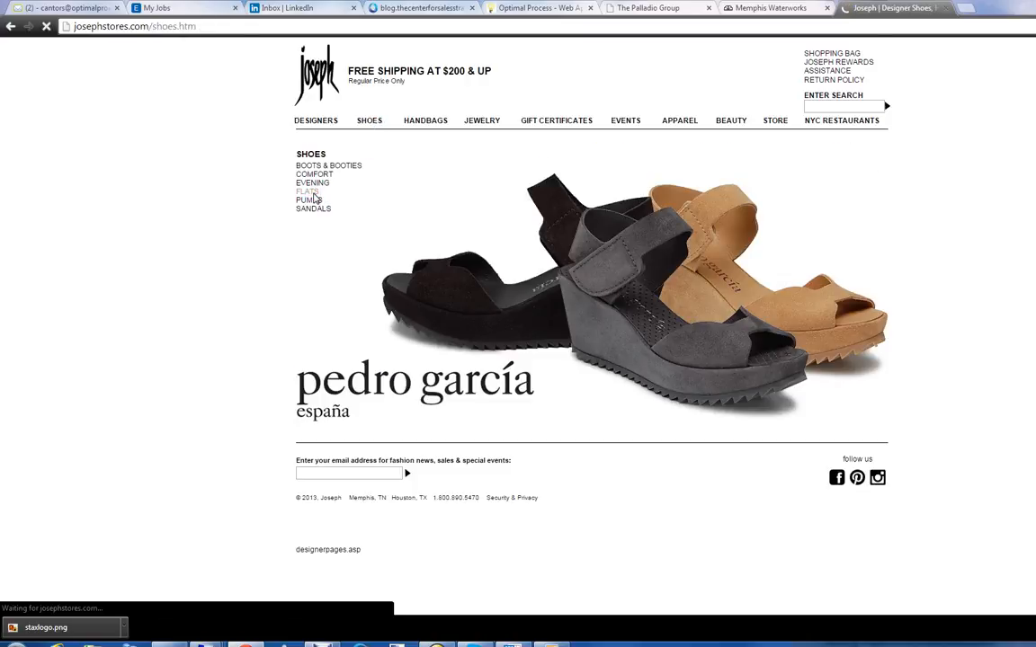
left_click(303, 191)
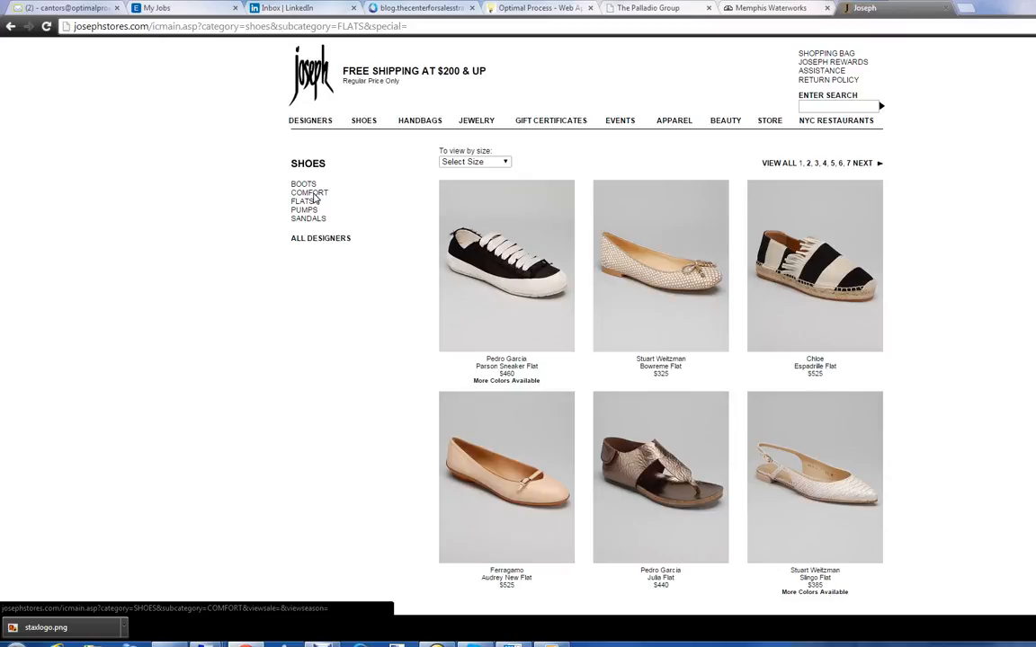
mouse_move(669, 281)
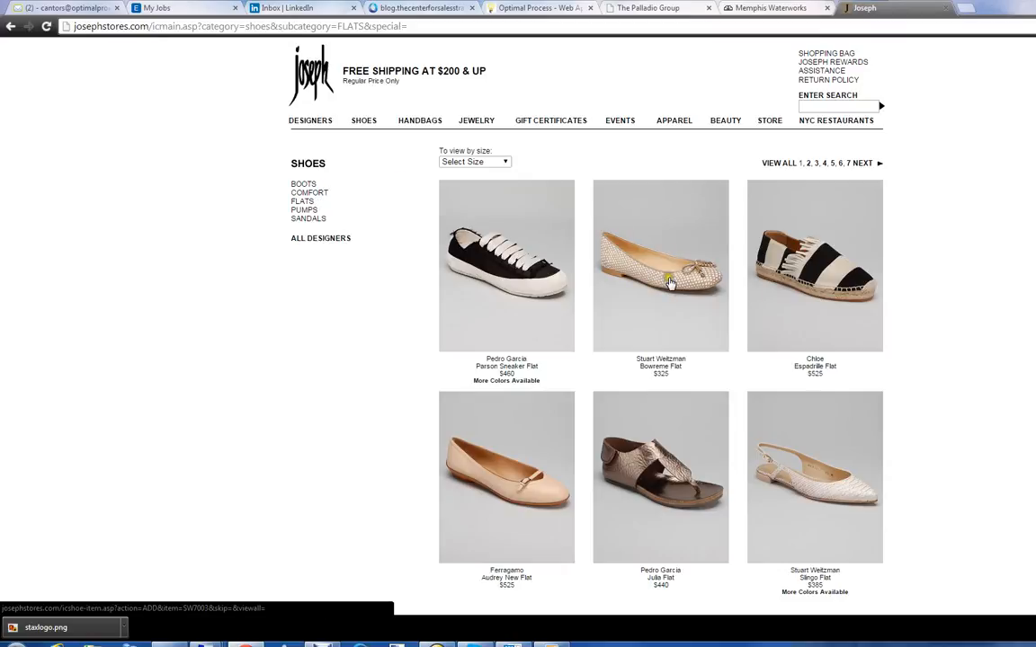
Add the Bowreme Flat in size 9½ B, dark-gold-frosted, to the cart.
left_click(668, 282)
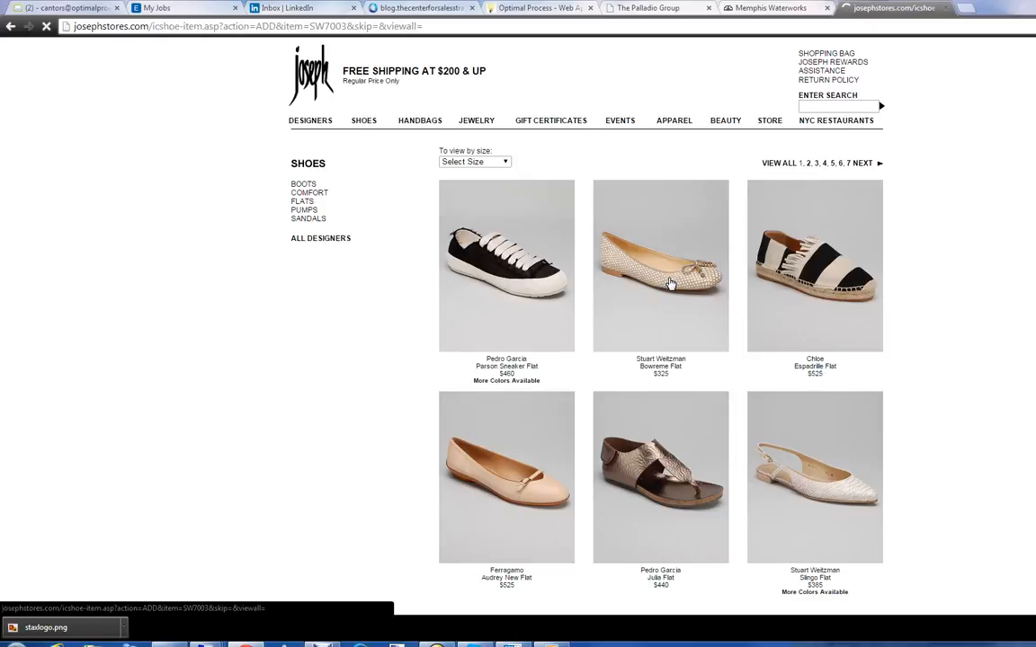
left_click(660, 265)
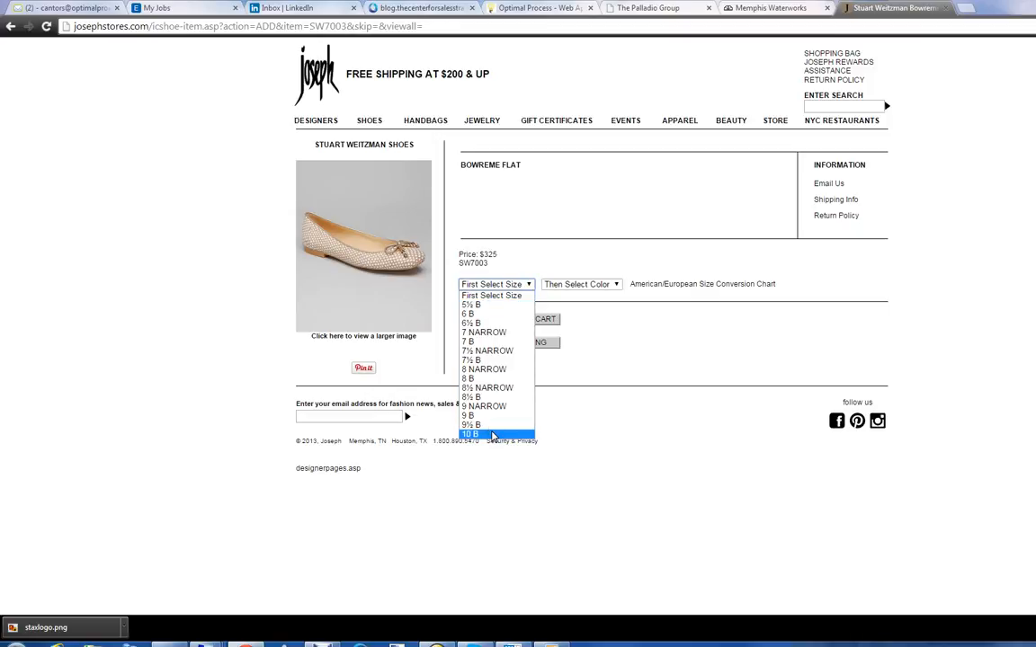
left_click(465, 424)
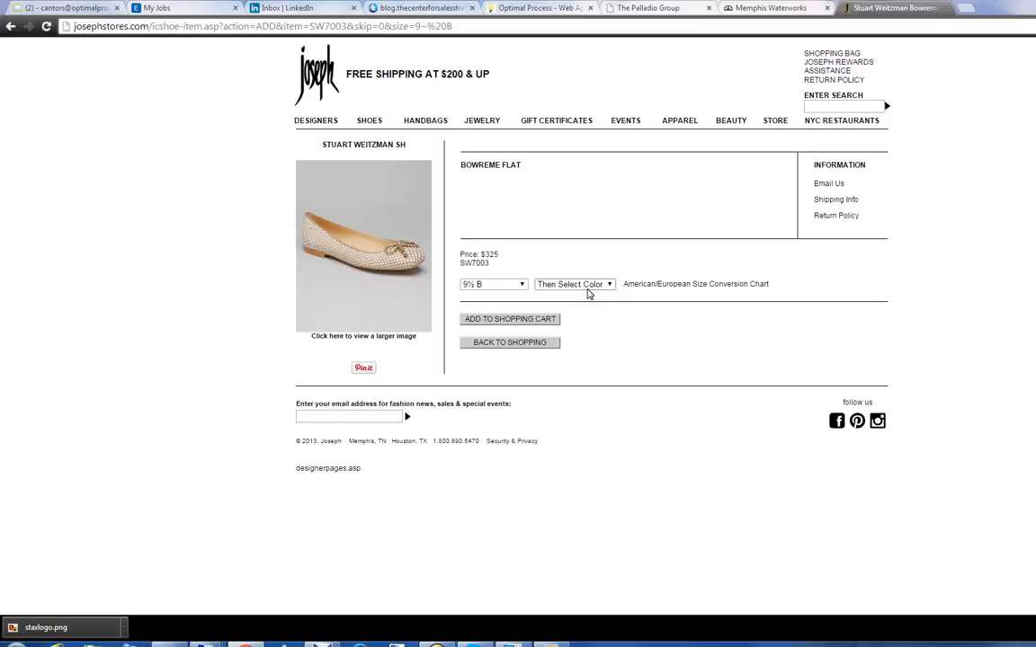
left_click(574, 285)
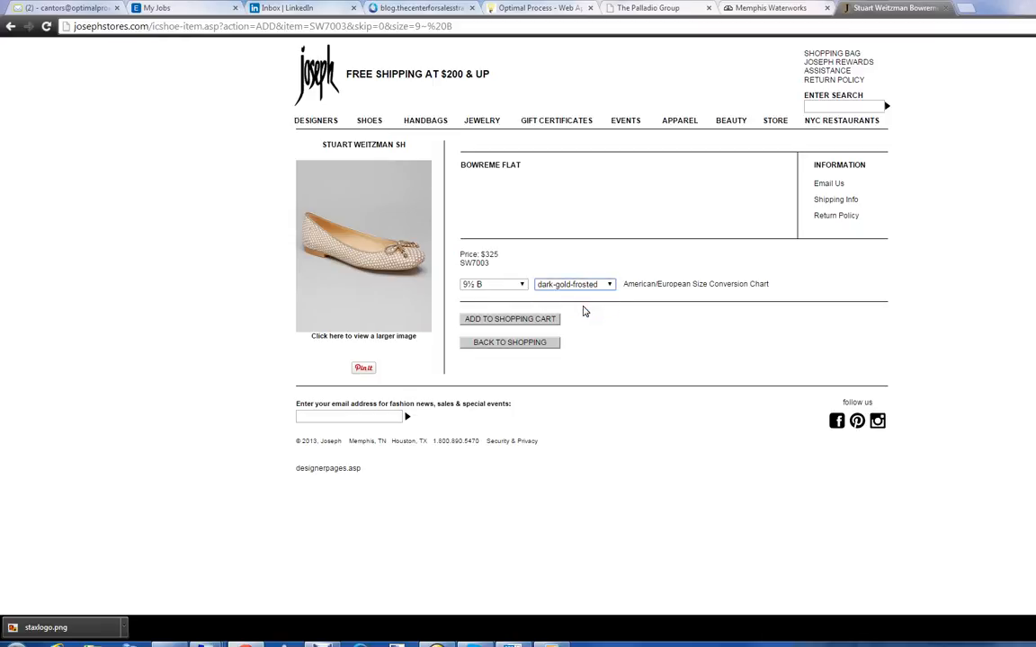
left_click(509, 319)
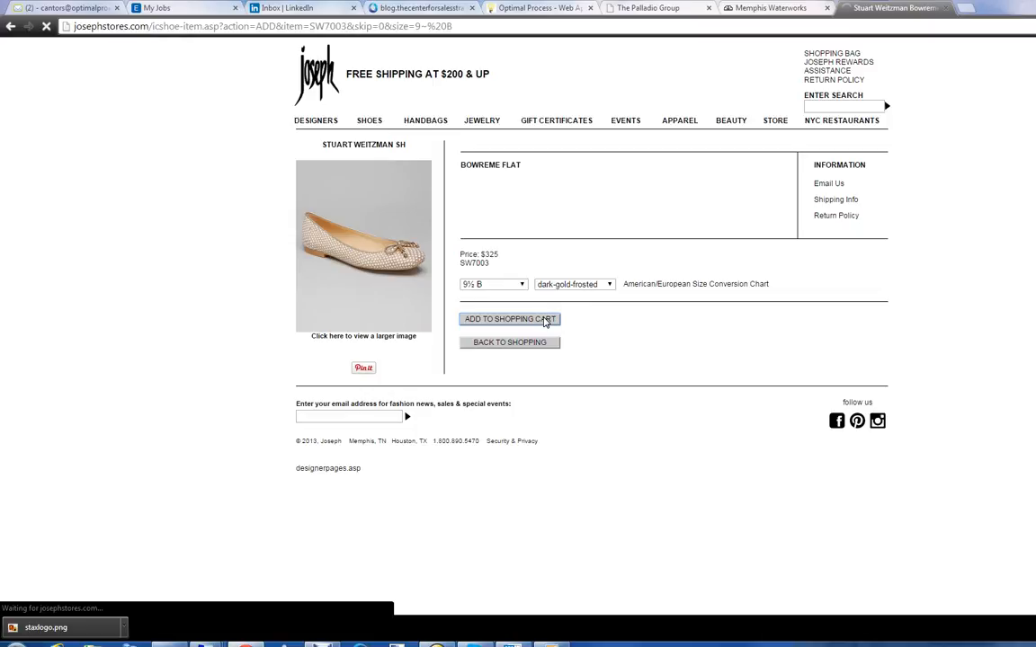
left_click(509, 319)
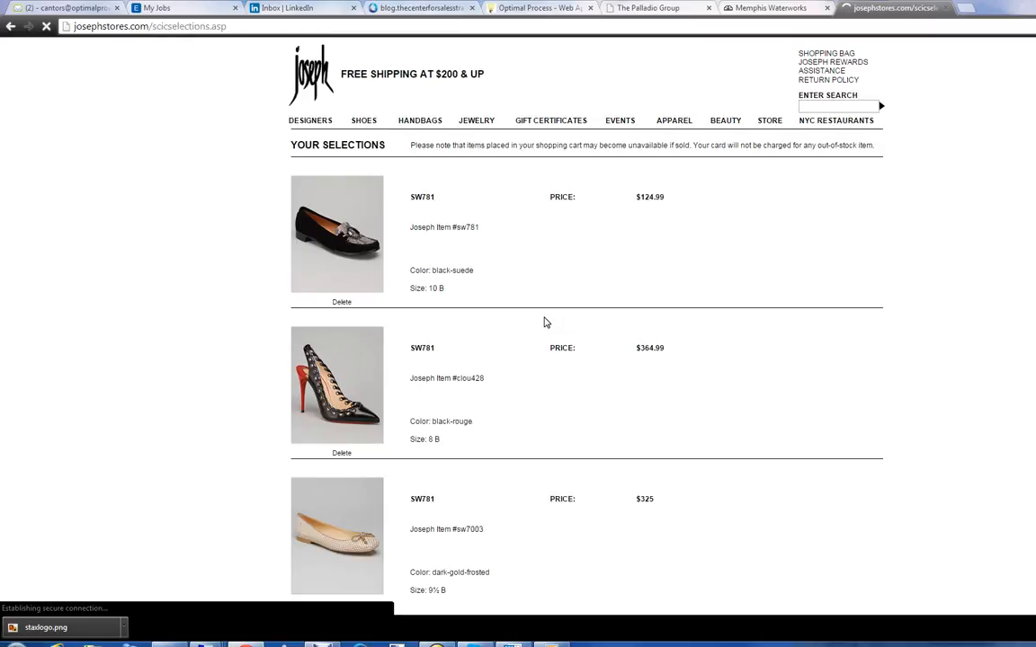